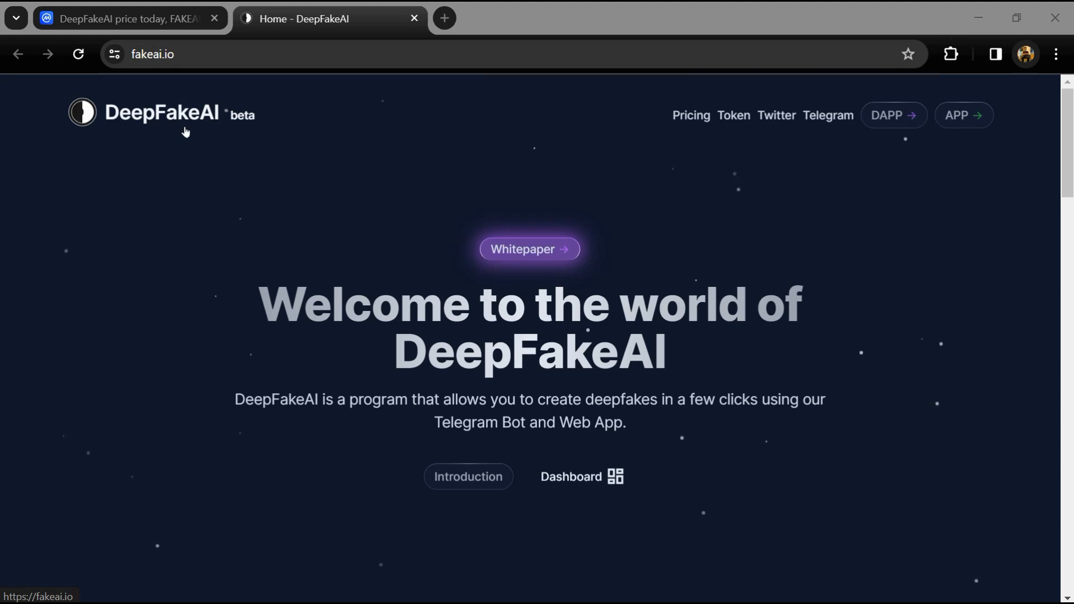
- Scroll up and down through the page to review its content
{"action": "scroll", "scroll_direction": "down", "scroll_amount": 3}
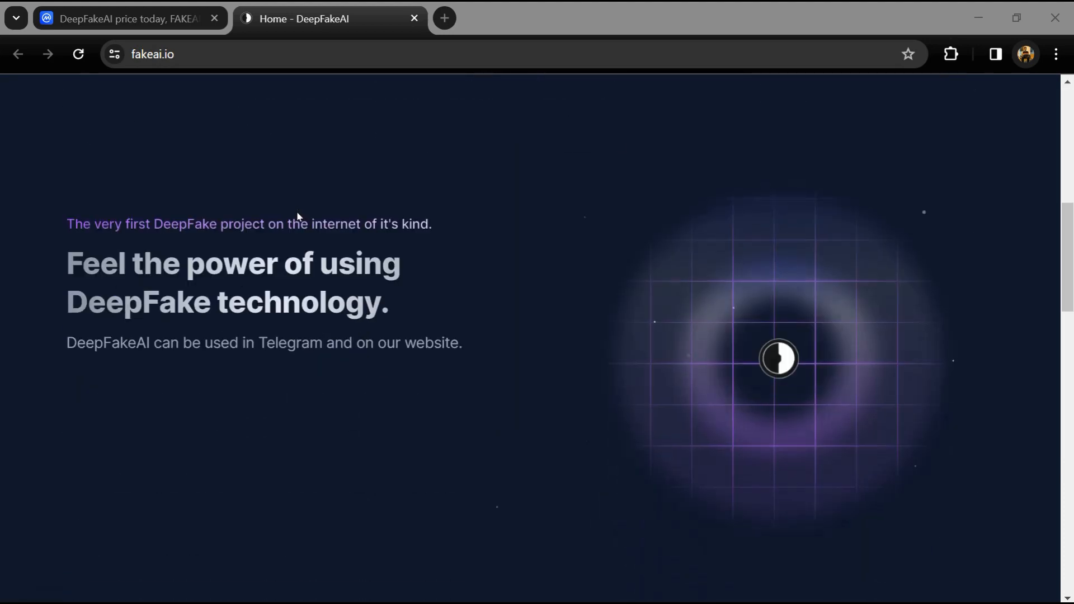
{"action": "scroll", "scroll_direction": "down", "scroll_amount": 3}
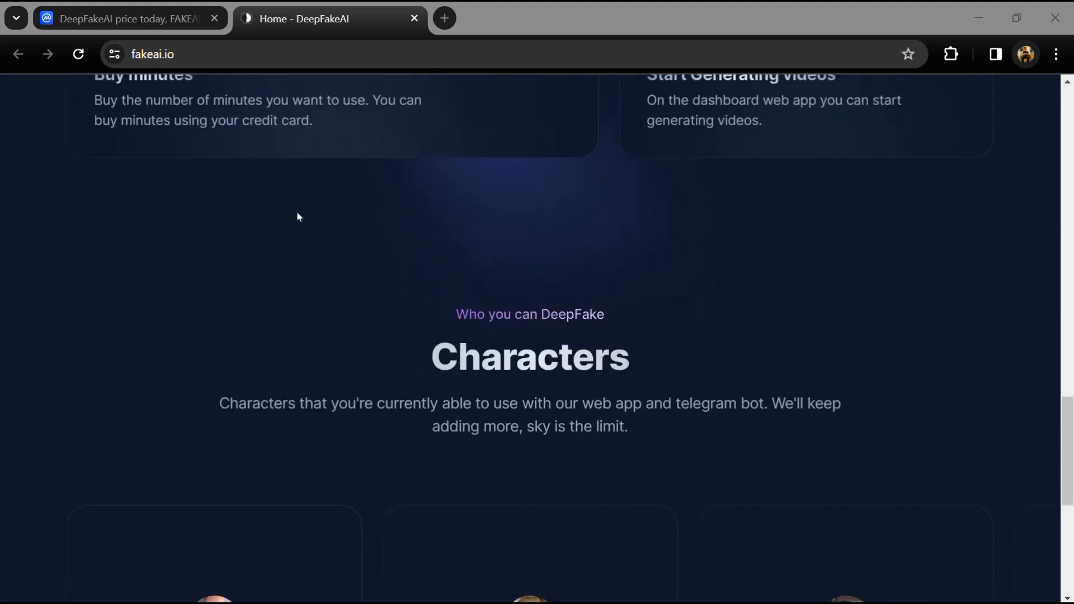
{"action": "scroll", "scroll_direction": "down", "scroll_amount": 3}
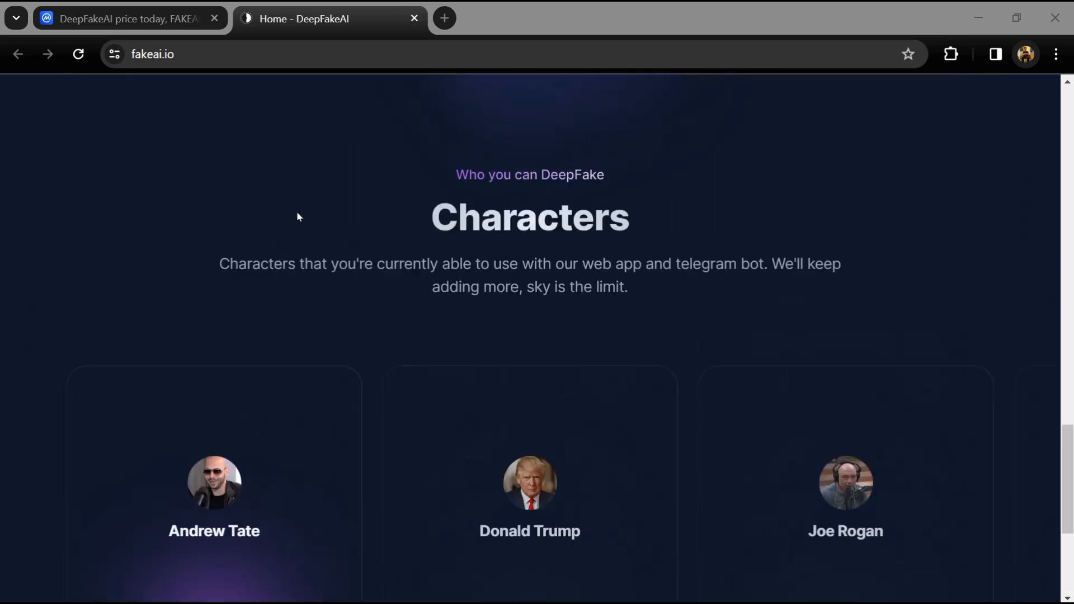
{"action": "scroll", "scroll_direction": "up", "scroll_amount": 3}
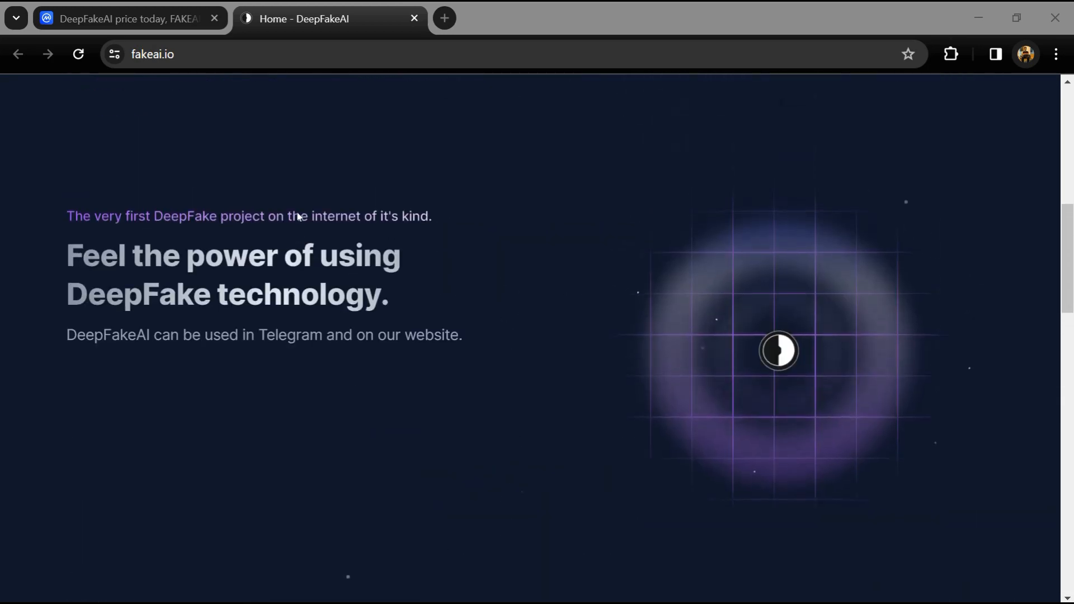
{"action": "scroll", "scroll_direction": "up", "scroll_amount": 3}
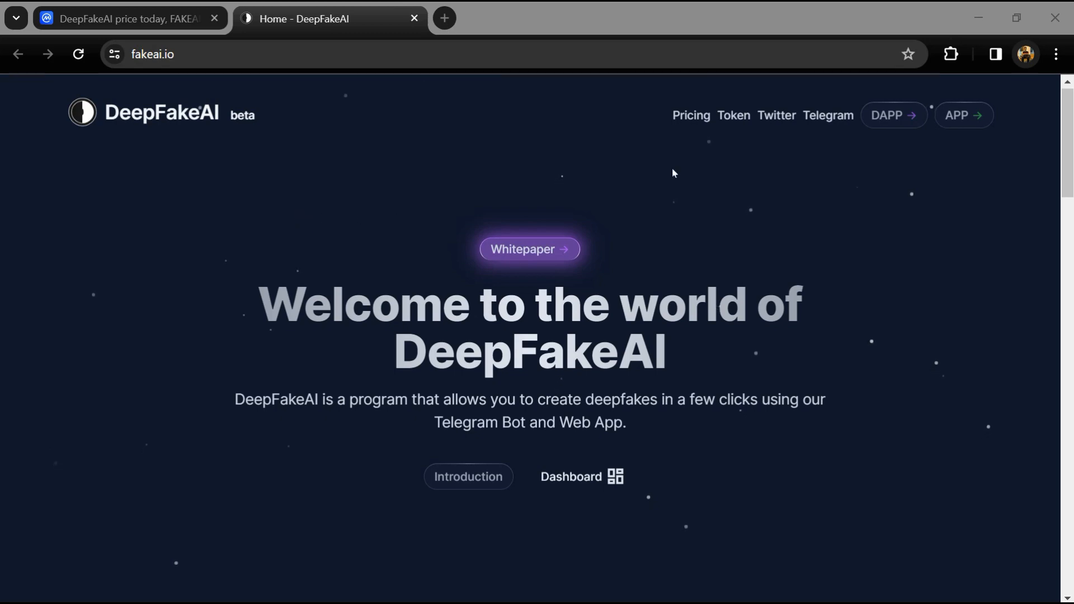
{"action": "mouse_move", "coordinate": [828, 115]}
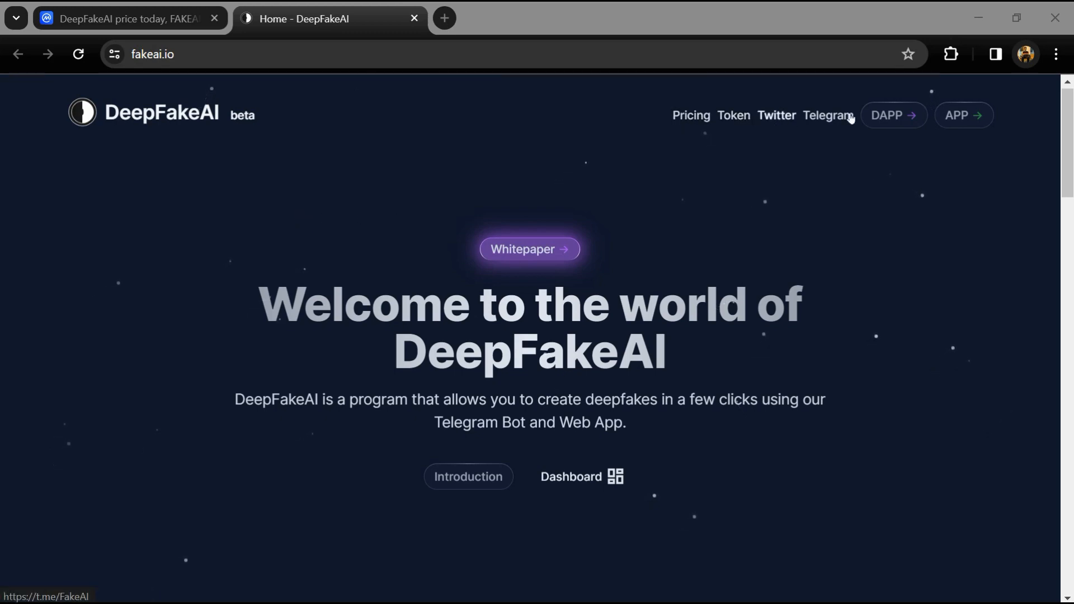
{"action": "scroll", "scroll_direction": "down", "scroll_amount": 3}
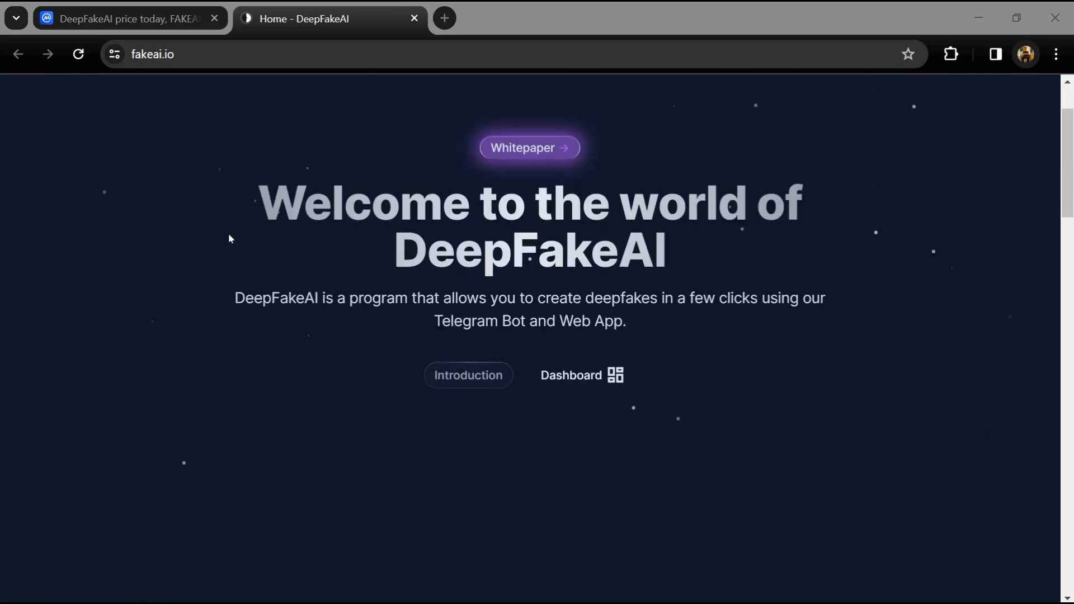
{"action": "scroll", "scroll_direction": "down", "scroll_amount": 3}
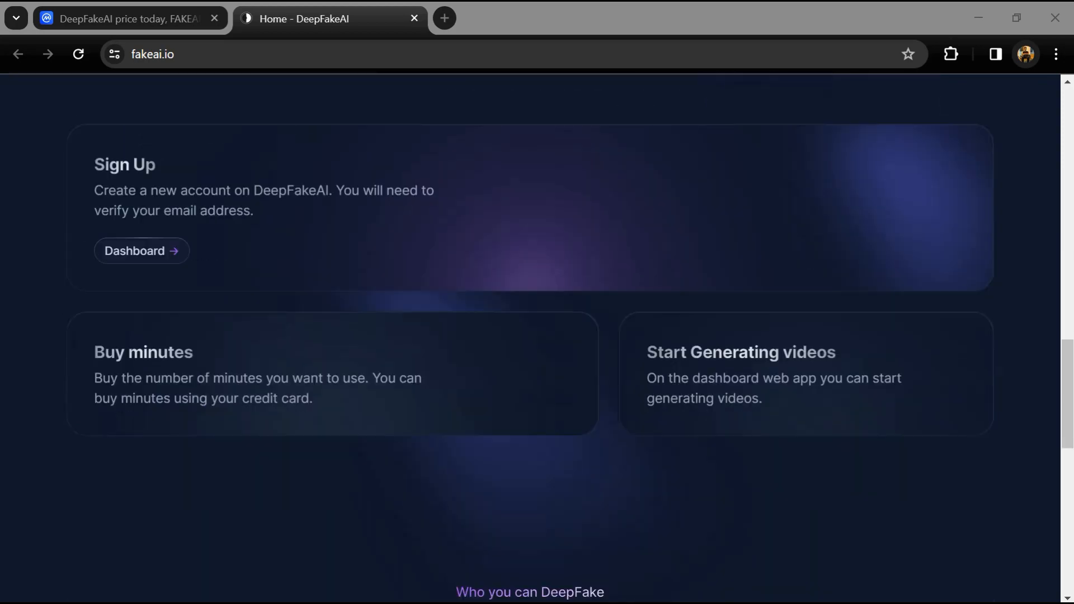
{"action": "scroll", "scroll_direction": "down", "scroll_amount": 3}
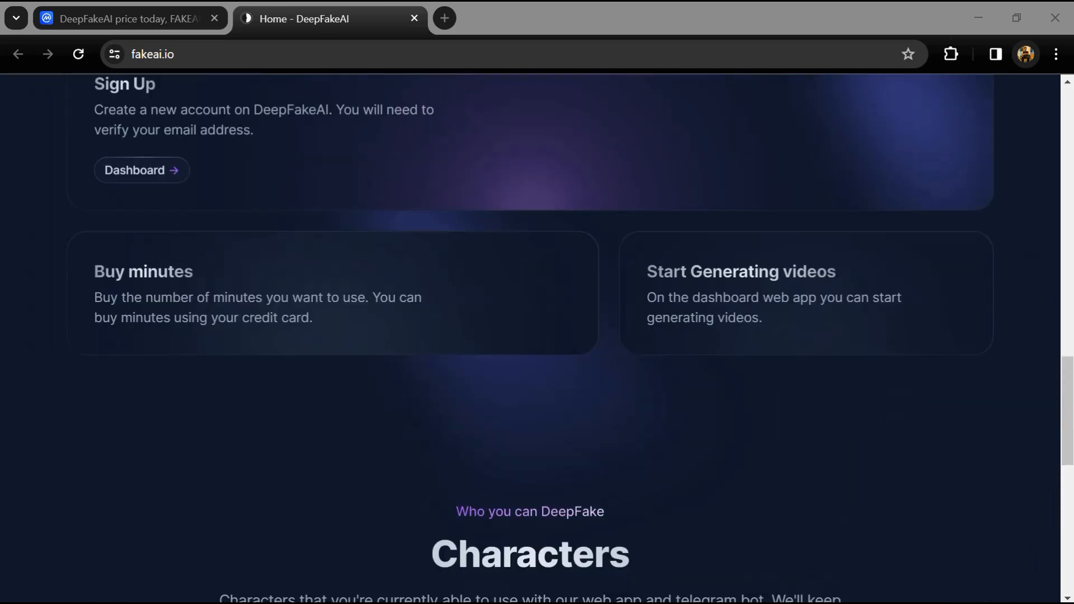
{"action": "scroll", "scroll_direction": "up", "scroll_amount": 3}
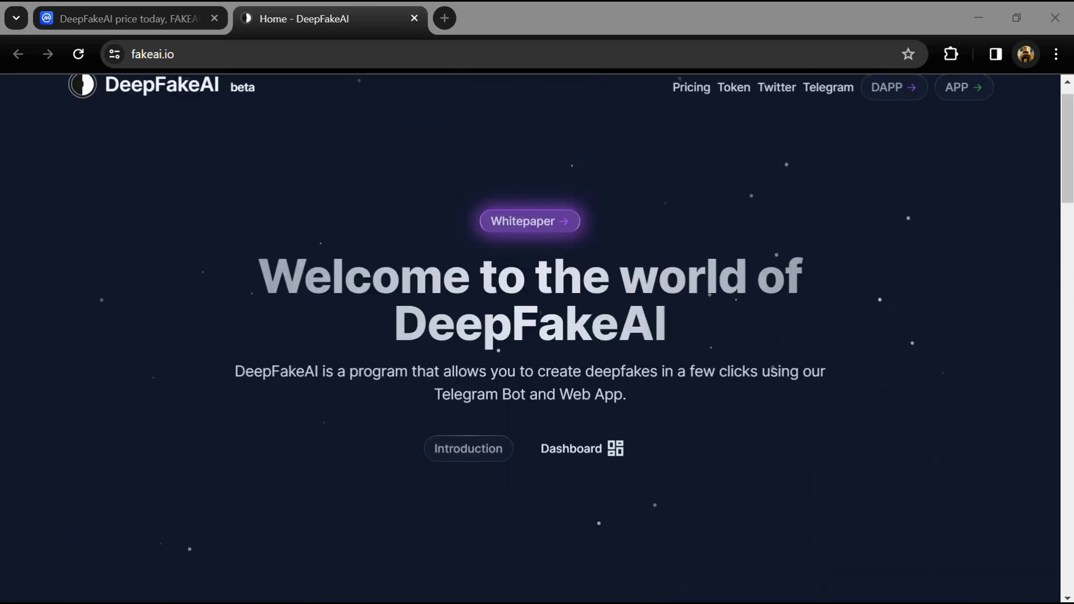
{"action": "scroll", "scroll_direction": "up", "scroll_amount": 3}
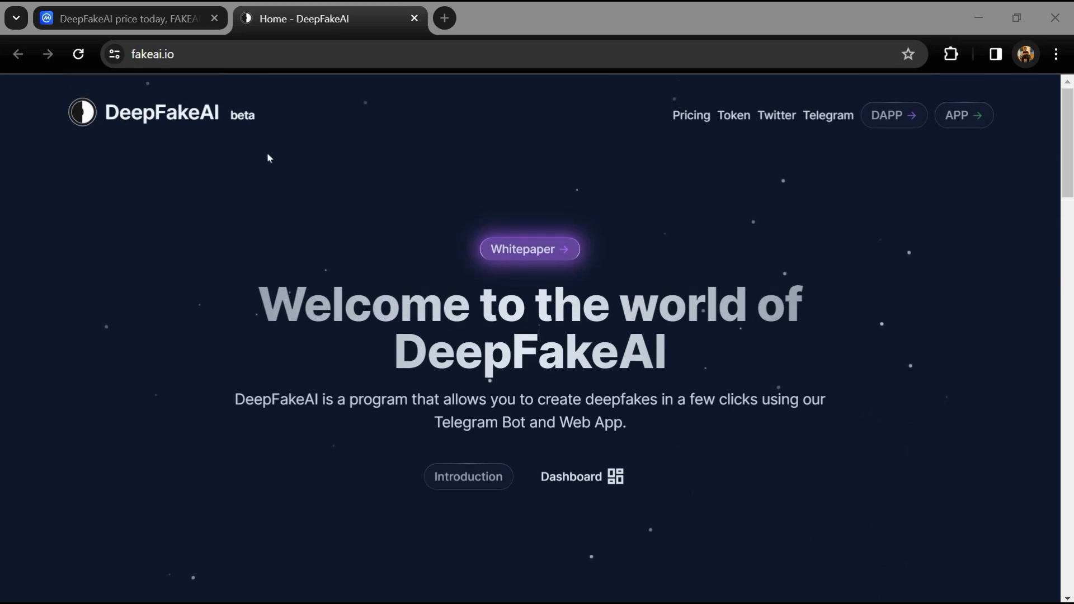
{"action": "scroll", "scroll_direction": "down", "scroll_amount": 3}
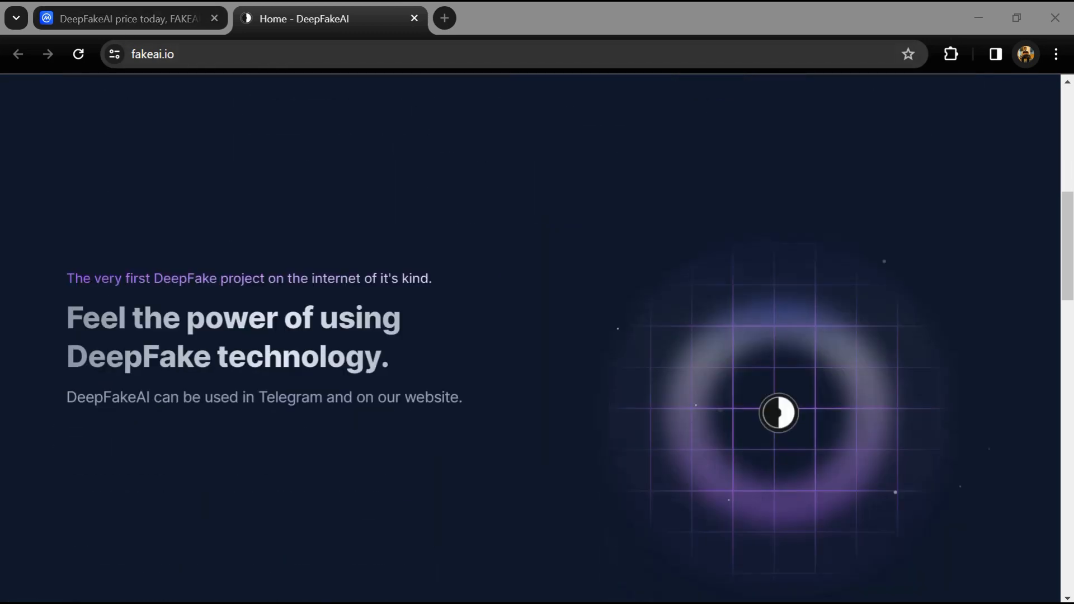
{"action": "scroll", "scroll_direction": "down", "scroll_amount": 3}
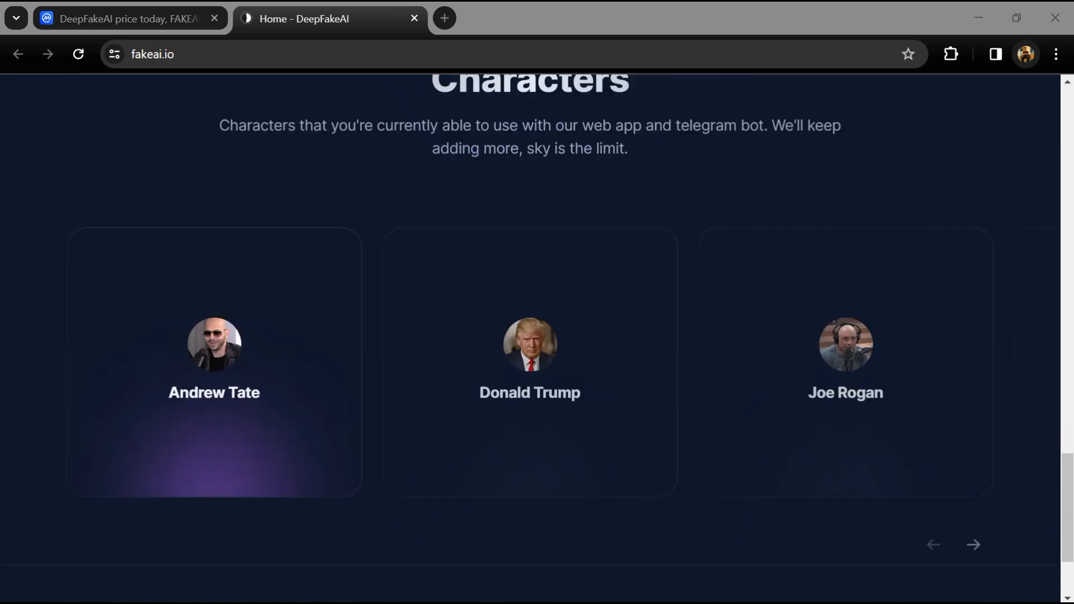
{"action": "scroll", "scroll_direction": "up", "scroll_amount": 3}
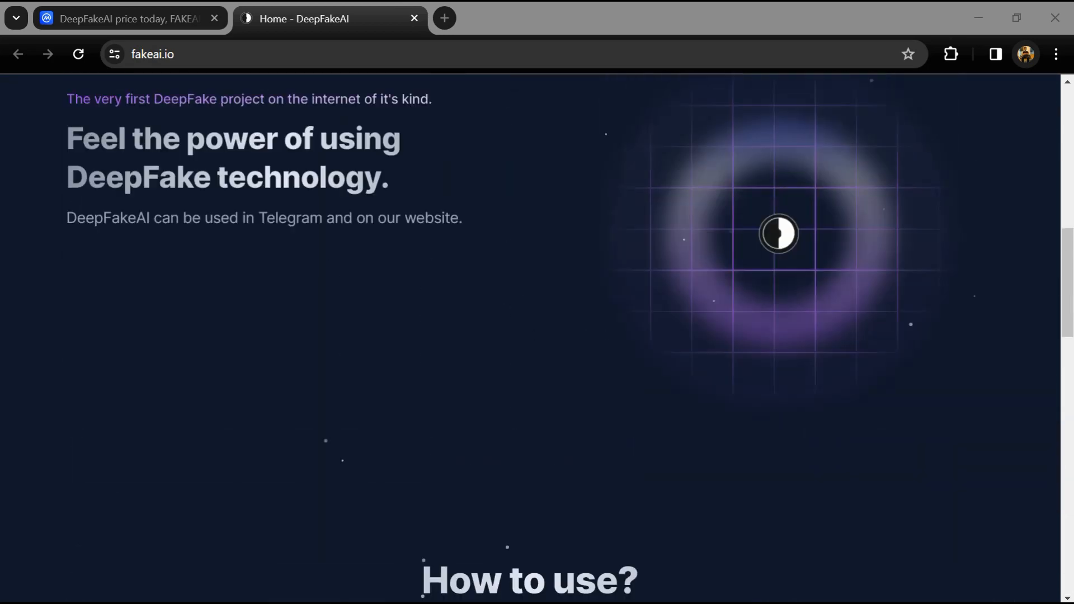
{"action": "scroll", "scroll_direction": "up", "scroll_amount": 3}
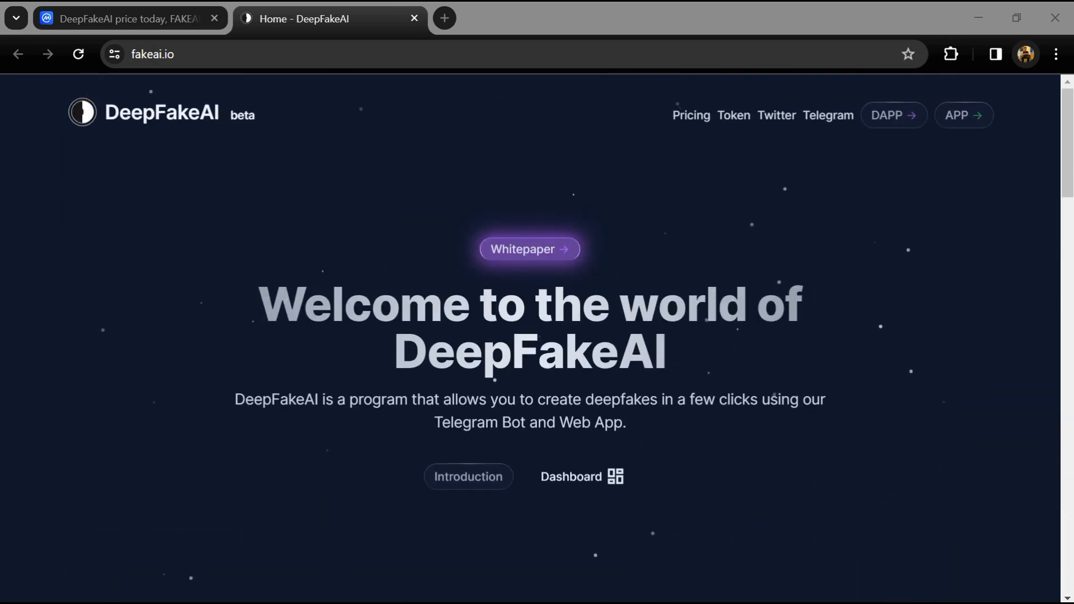
{"action": "mouse_move", "coordinate": [231, 237]}
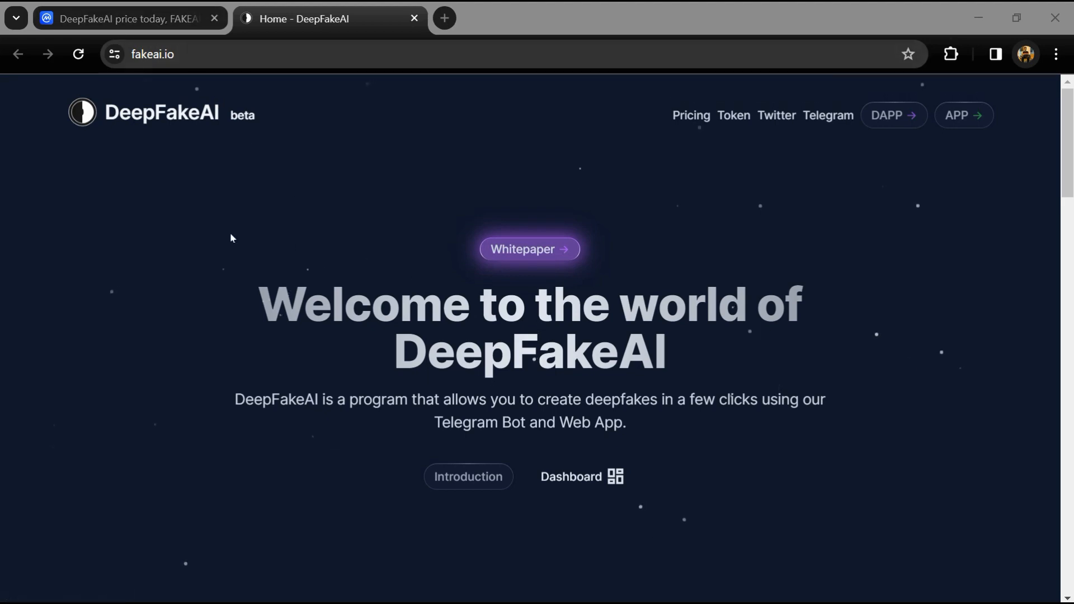
{"action": "scroll", "scroll_direction": "down", "scroll_amount": 3}
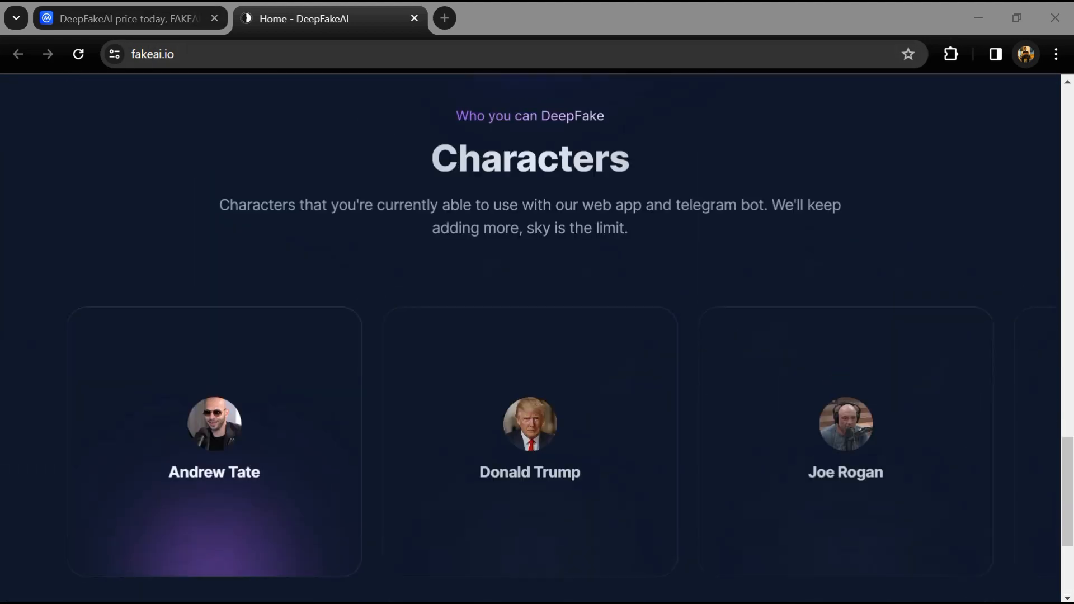
{"action": "scroll", "scroll_direction": "up", "scroll_amount": 3}
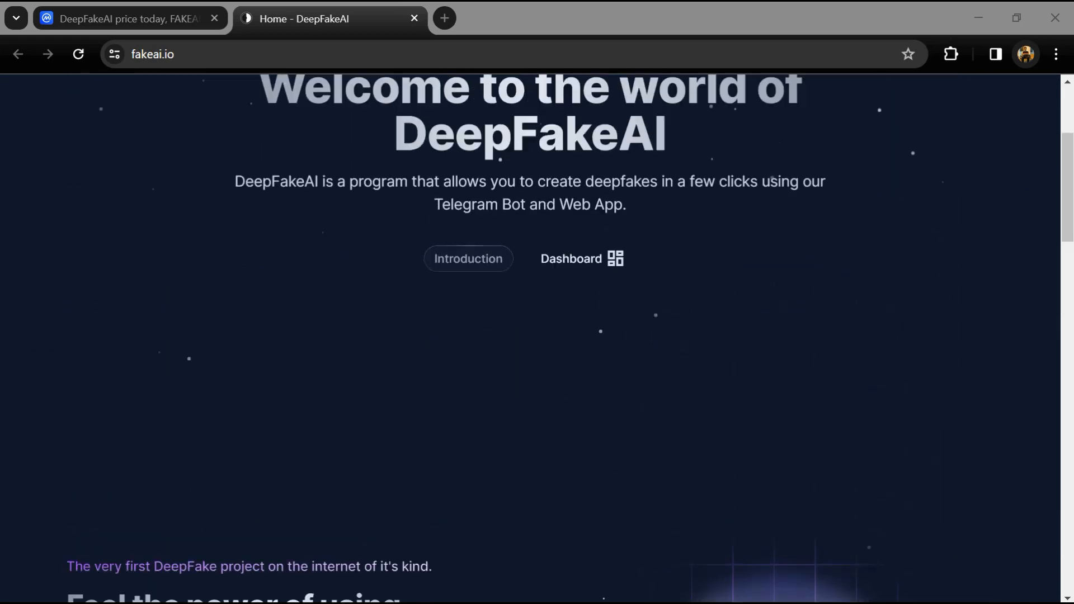
{"action": "scroll", "scroll_direction": "up", "scroll_amount": 3}
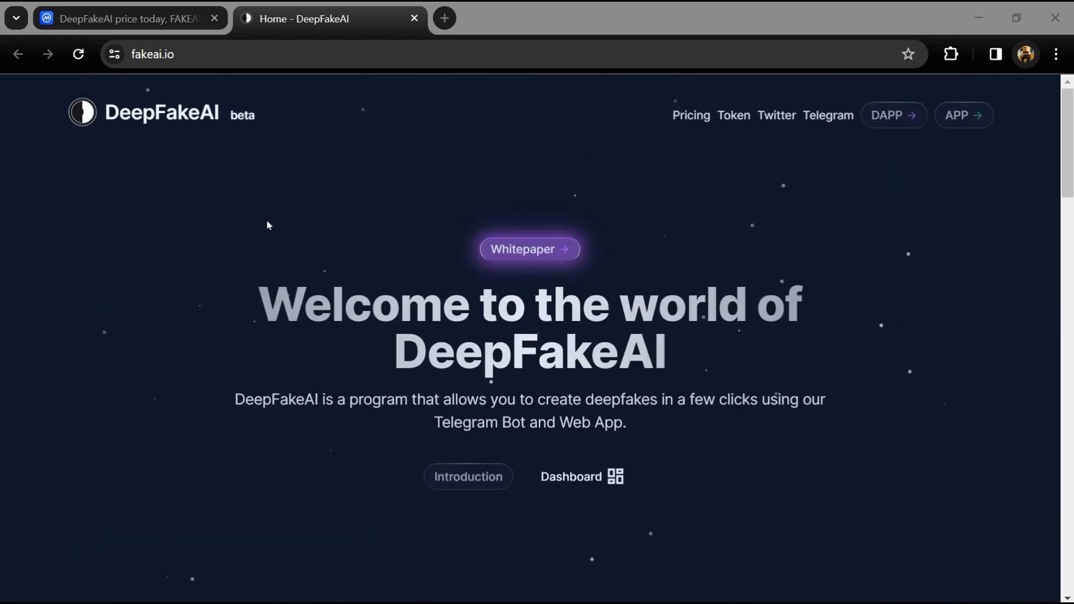
{"action": "scroll", "scroll_direction": "down", "scroll_amount": 3}
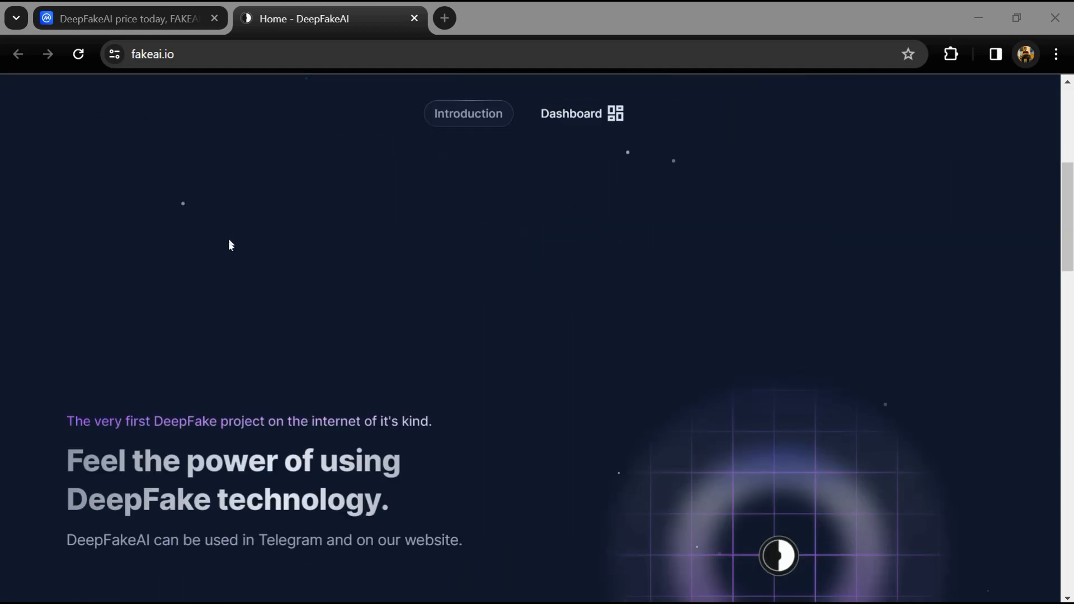
{"action": "scroll", "scroll_direction": "down", "scroll_amount": 3}
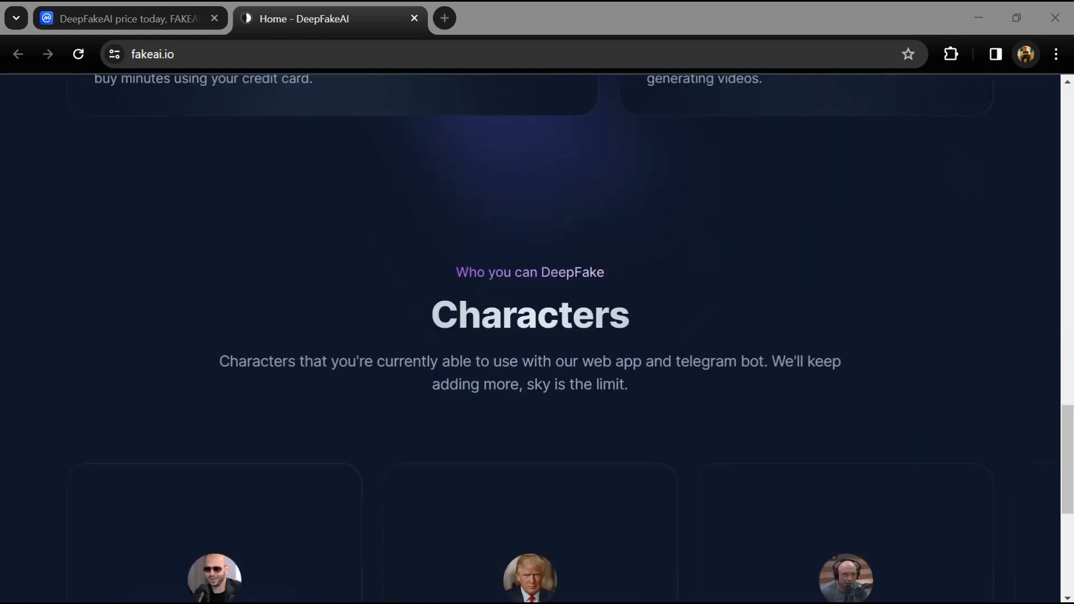
{"action": "scroll", "scroll_direction": "down", "scroll_amount": 3}
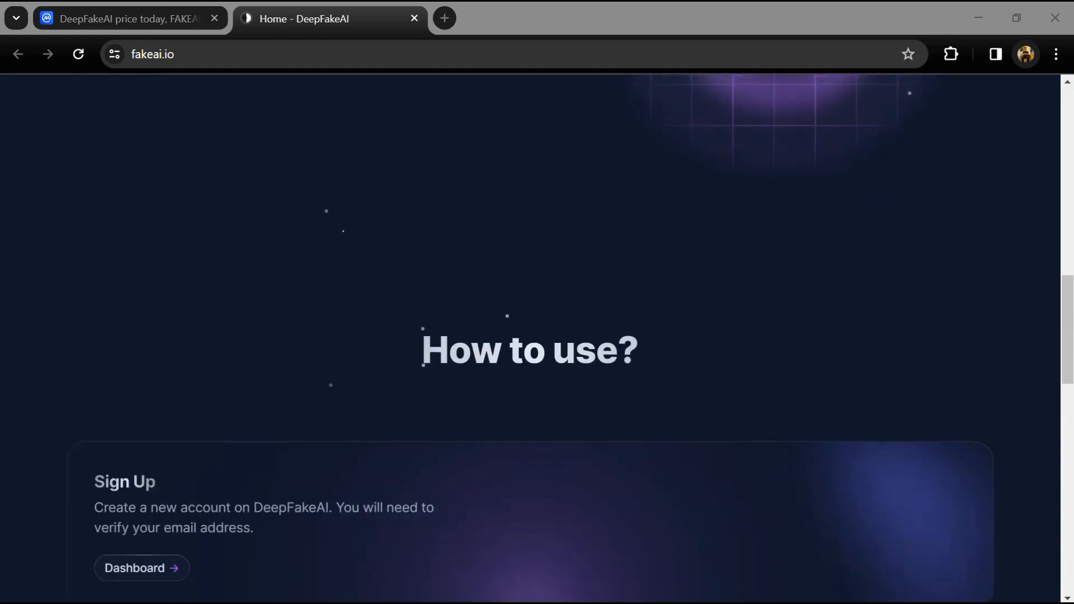
{"action": "scroll", "scroll_direction": "up", "scroll_amount": 3}
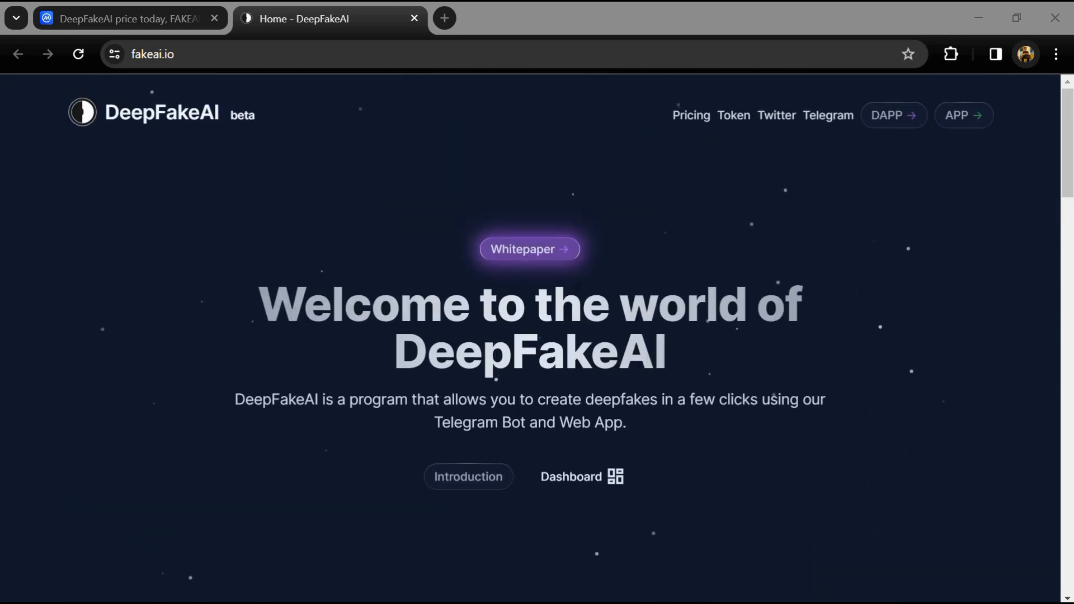
{"action": "mouse_move", "coordinate": [391, 268]}
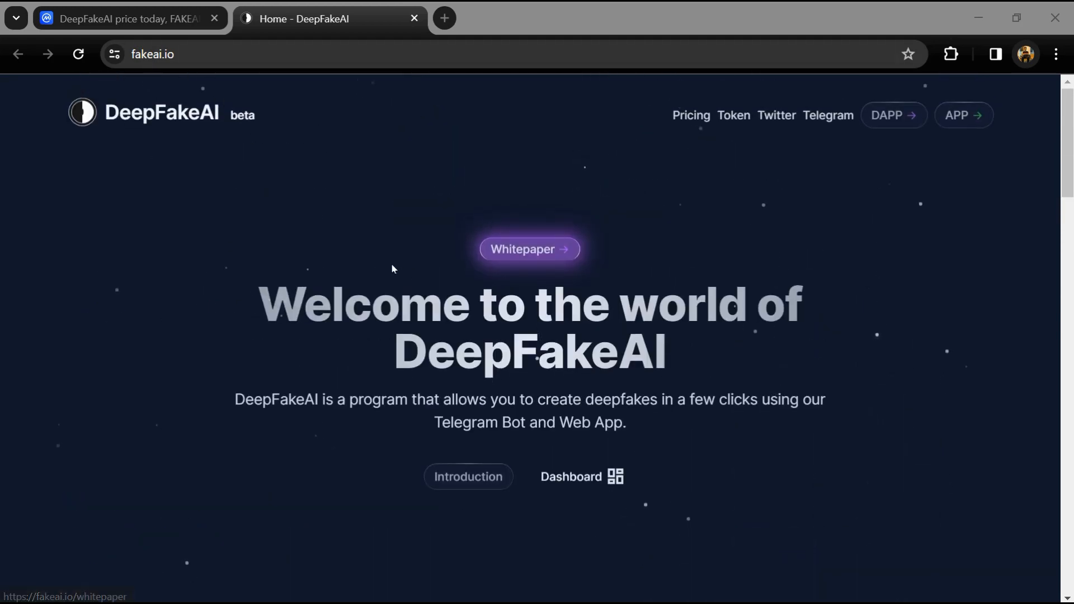
{"action": "scroll", "scroll_direction": "down", "scroll_amount": 3}
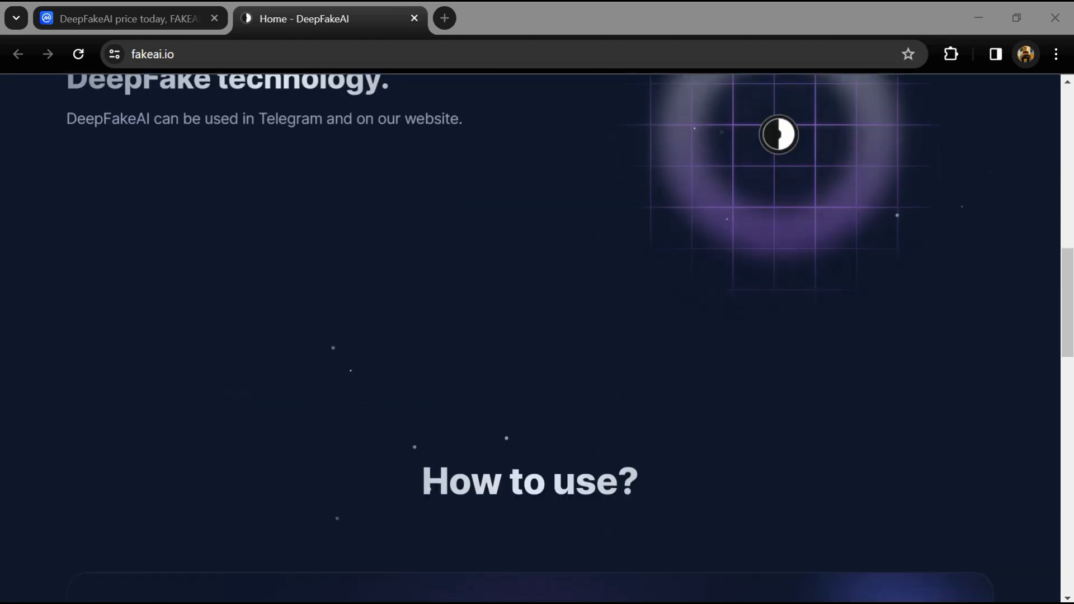
{"action": "scroll", "scroll_direction": "down", "scroll_amount": 3}
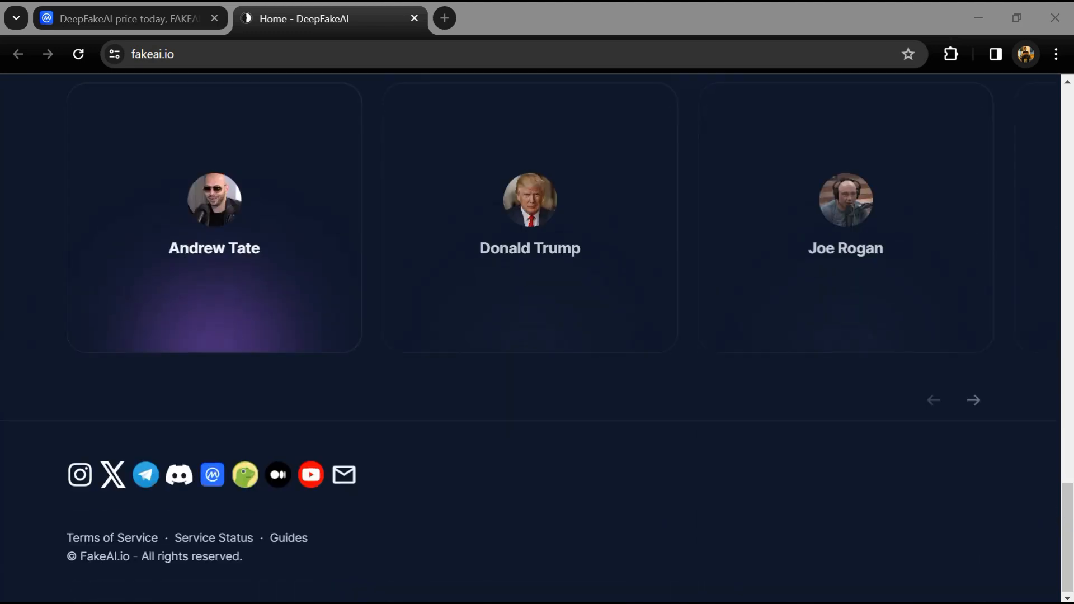
{"action": "scroll", "scroll_direction": "up", "scroll_amount": 3}
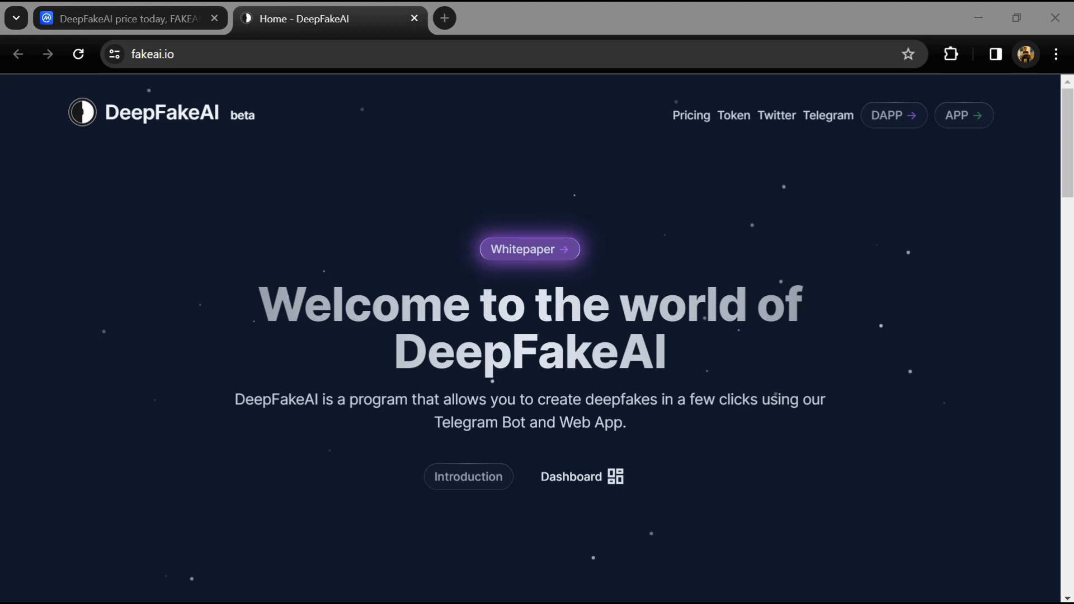
- On CoinMarketCap's DeepFakeAI page, highlight the 1B FAKEAI max supply and self-reported circulating supply
{"action": "left_click", "coordinate": [127, 19]}
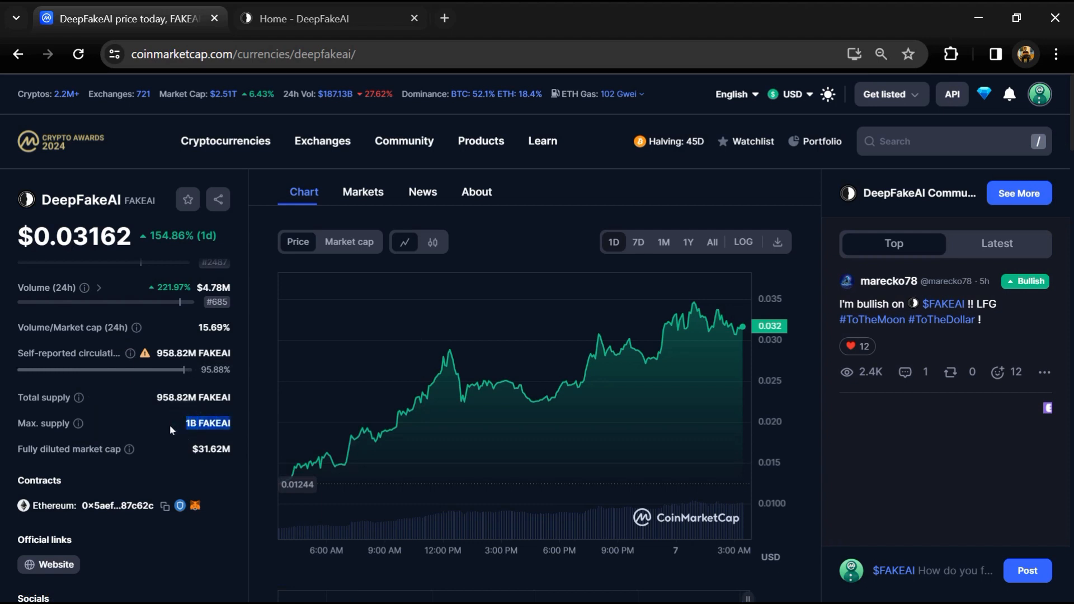
{"action": "double_click", "coordinate": [193, 397]}
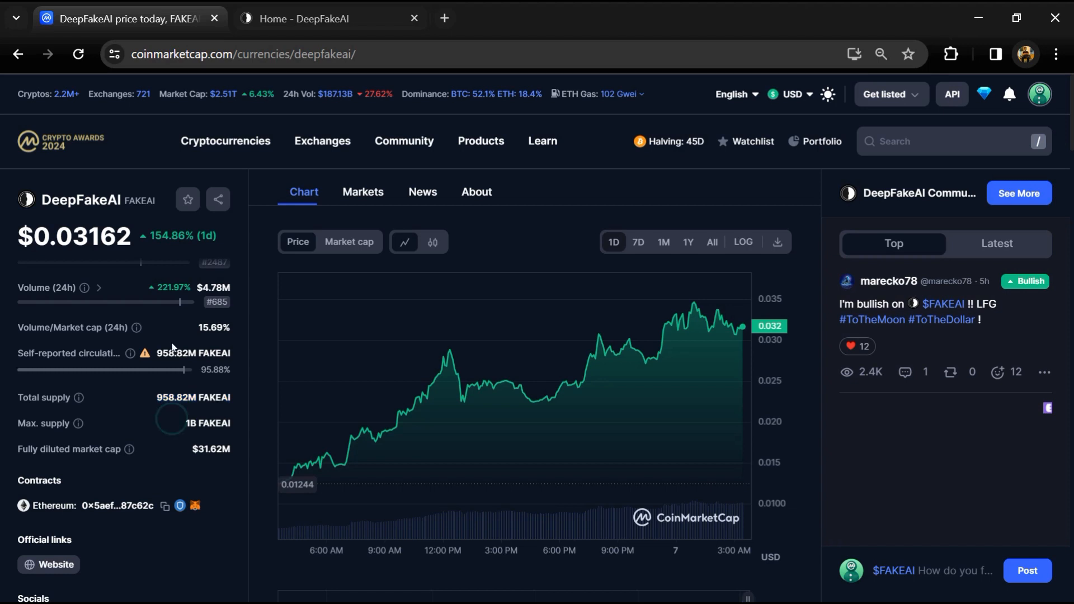
{"action": "double_click", "coordinate": [193, 352]}
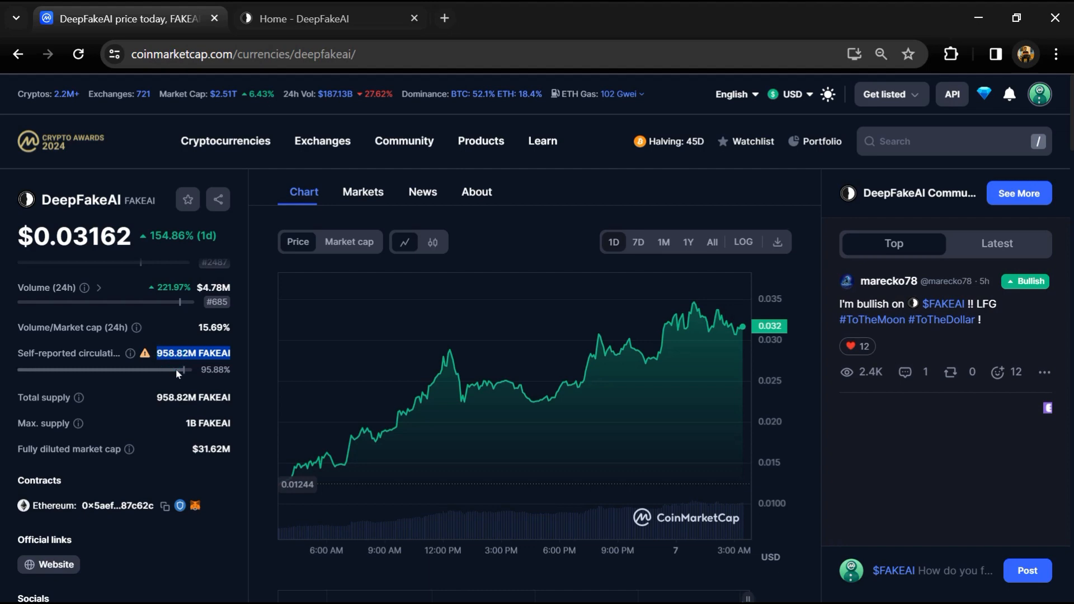
- Show the DeepFakeAI Markets list at full width with every exchange pair, volume and liquidity score
{"action": "left_click", "coordinate": [362, 191]}
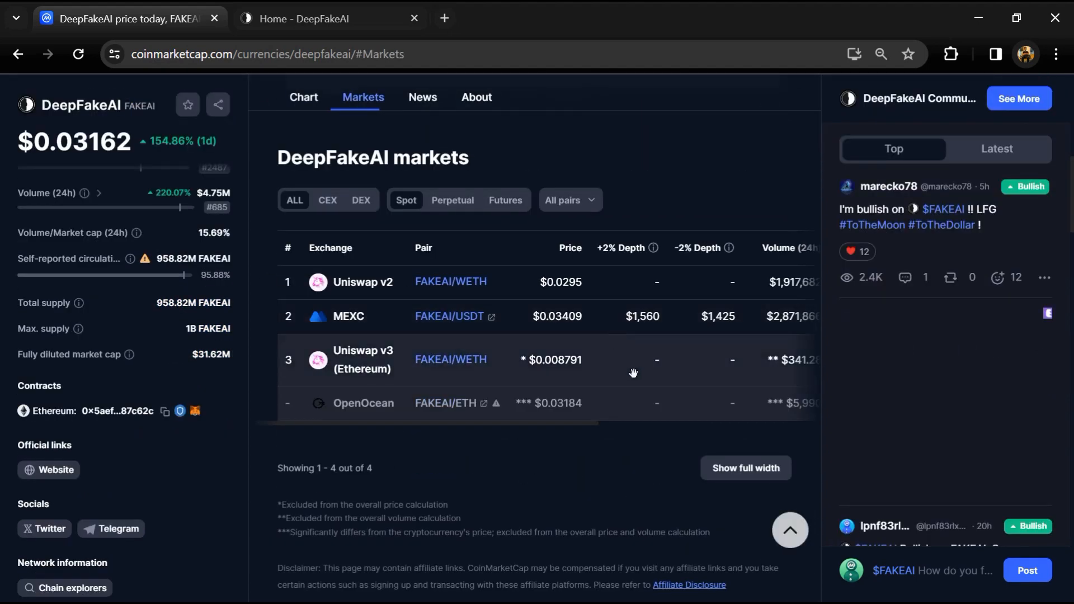
{"action": "left_click", "coordinate": [745, 467]}
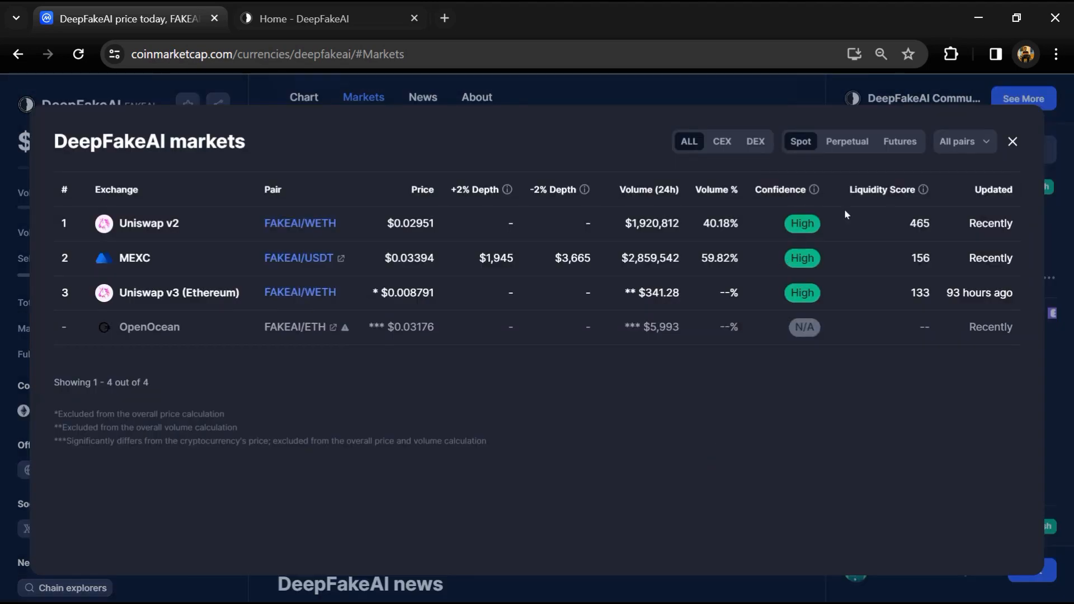
{"action": "left_click", "coordinate": [1011, 140]}
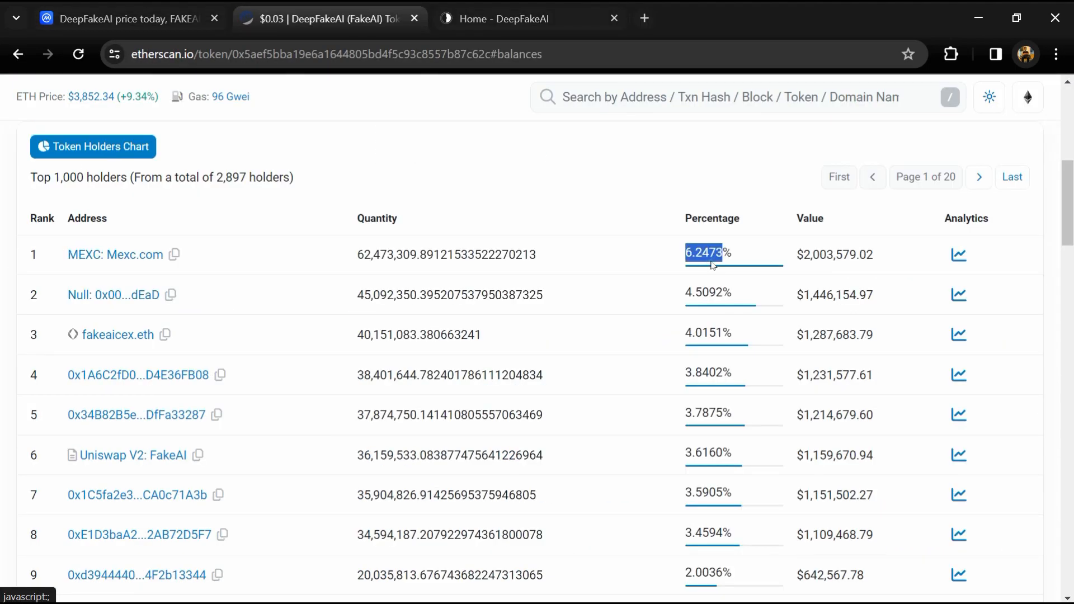
{"action": "mouse_move", "coordinate": [115, 254]}
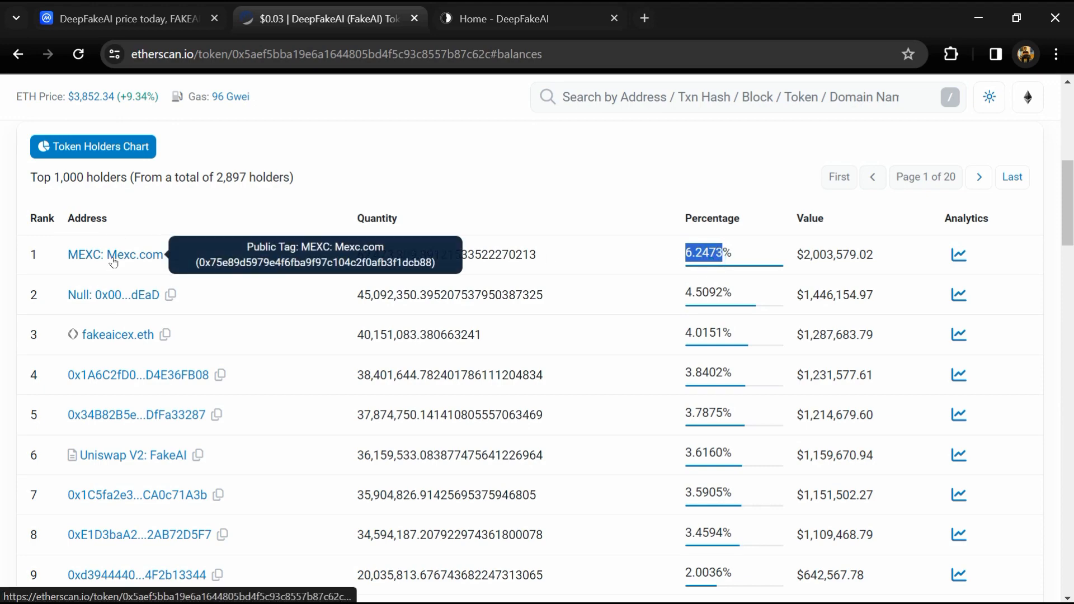
{"action": "scroll", "scroll_direction": "down", "scroll_amount": 3}
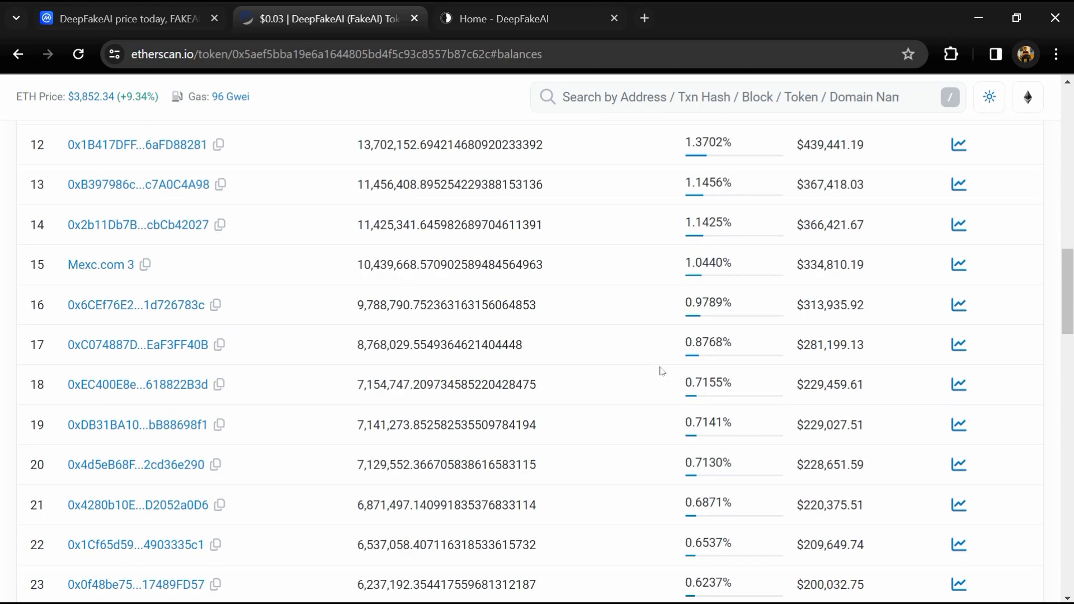
{"action": "scroll", "scroll_direction": "down", "scroll_amount": 3}
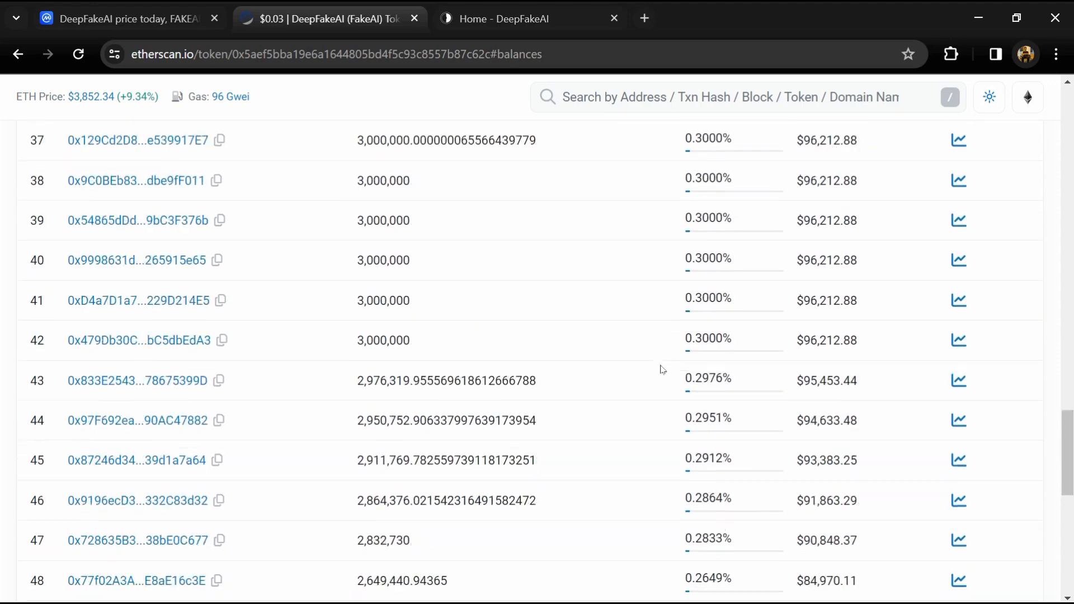
{"action": "scroll", "scroll_direction": "up", "scroll_amount": 3}
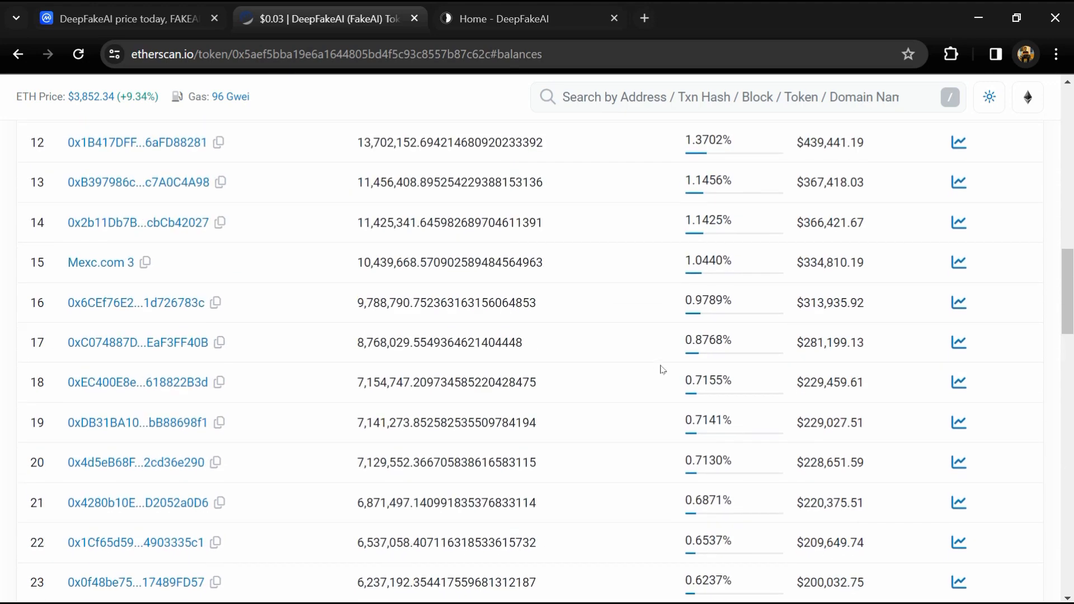
{"action": "scroll", "scroll_direction": "up", "scroll_amount": 3}
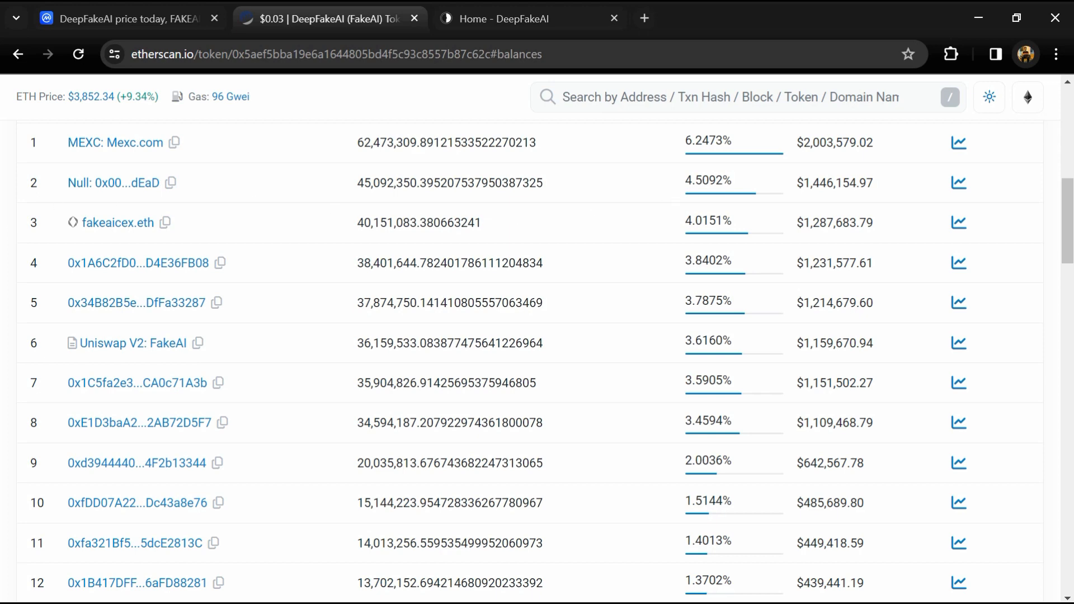
{"action": "mouse_move", "coordinate": [249, 370]}
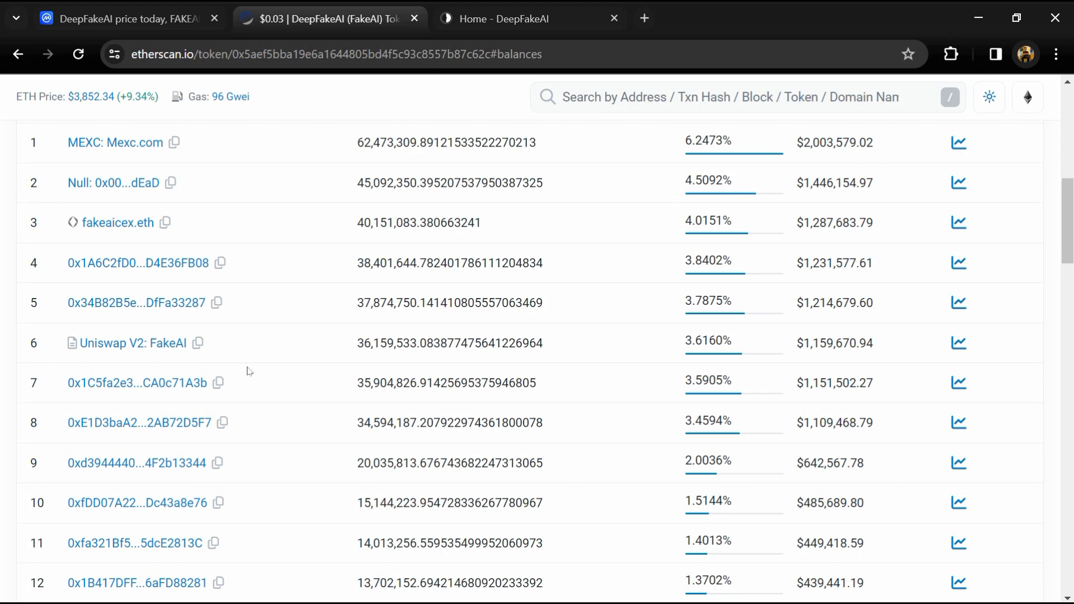
{"action": "mouse_move", "coordinate": [837, 170]}
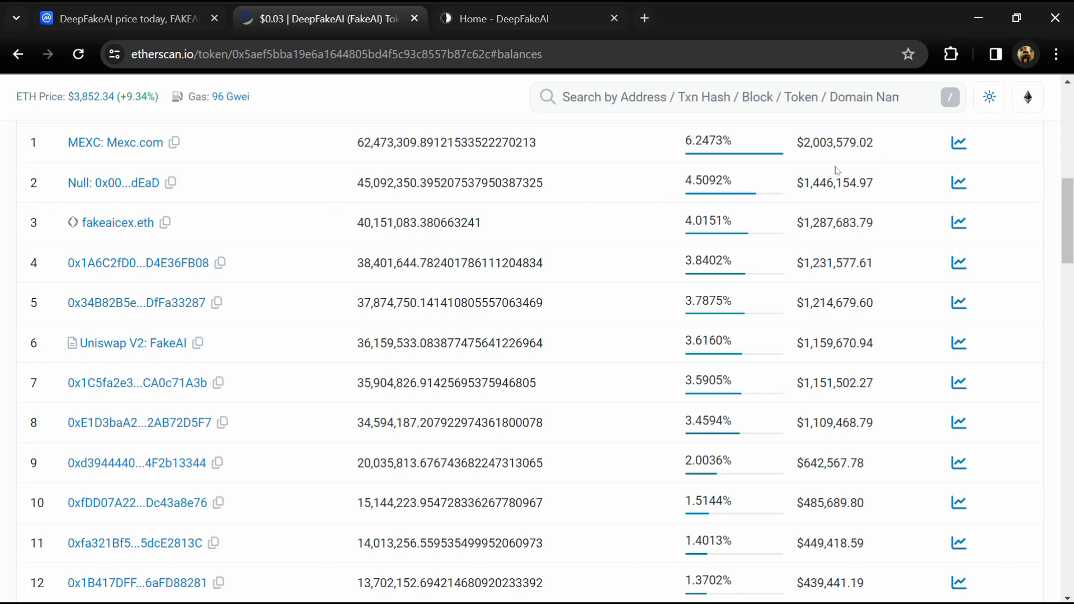
{"action": "mouse_move", "coordinate": [416, 215]}
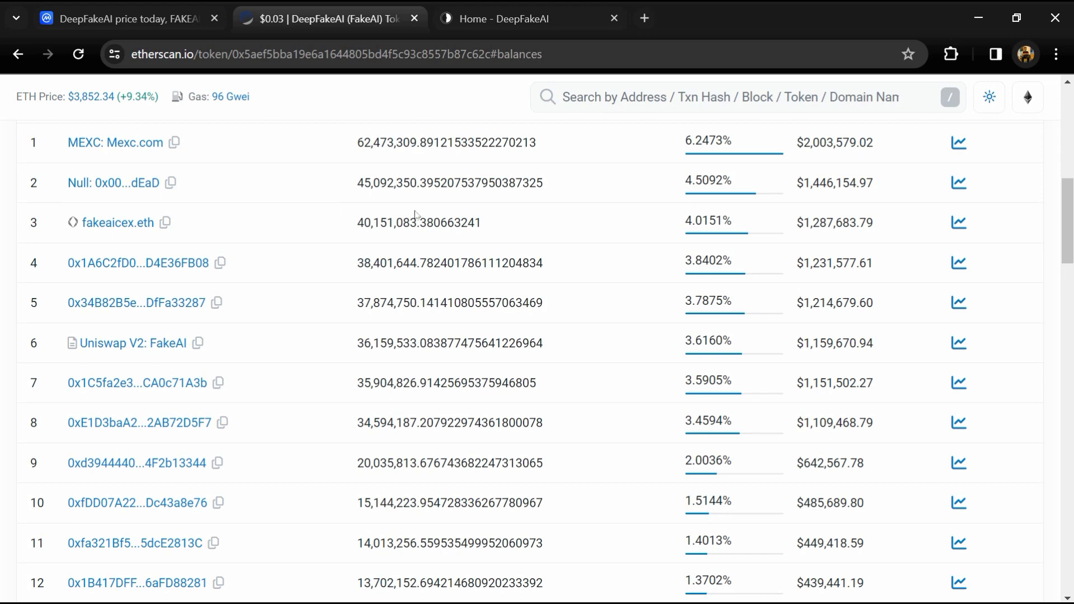